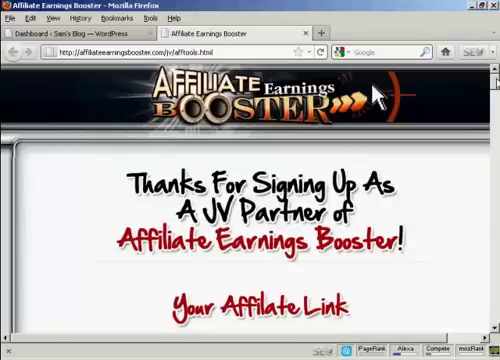
Scroll the JV partner tools page past emailers and text links to the 160x600 banner code.
scroll(down, 3)
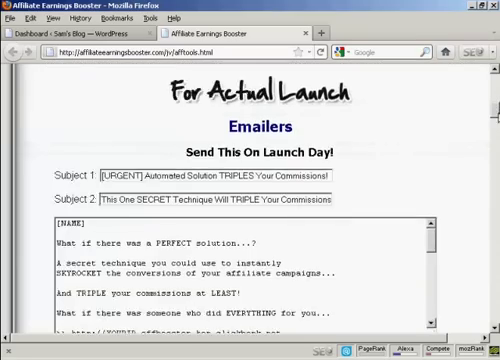
scroll(down, 3)
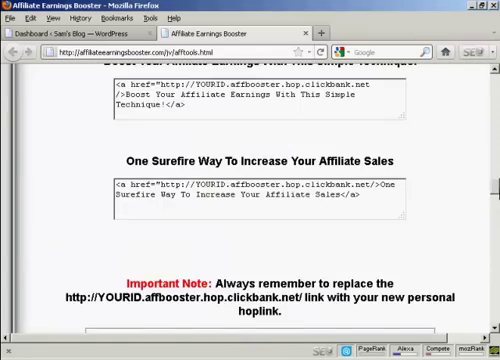
scroll(down, 3)
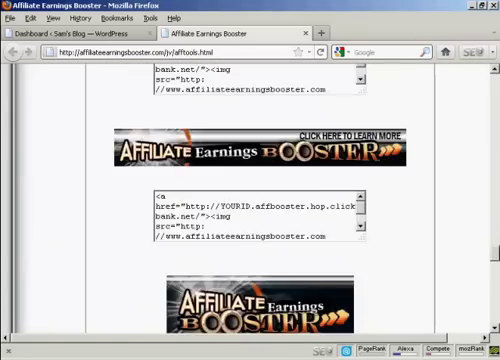
scroll(down, 3)
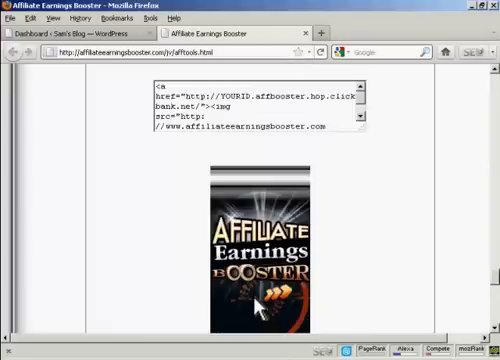
scroll(down, 3)
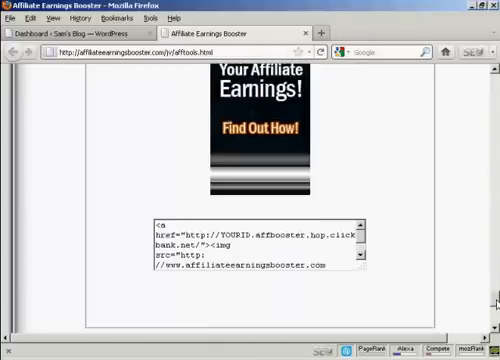
scroll(down, 3)
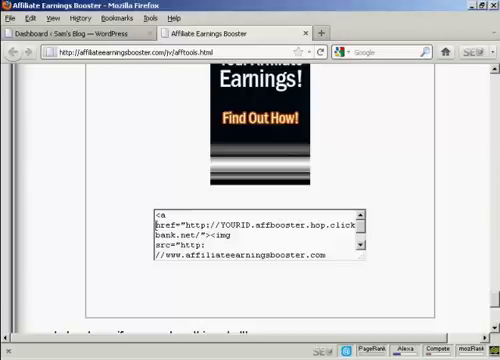
Copy the 160x600 banner's full HTML embed code, then return to the WordPress dashboard.
triple_click(255, 240)
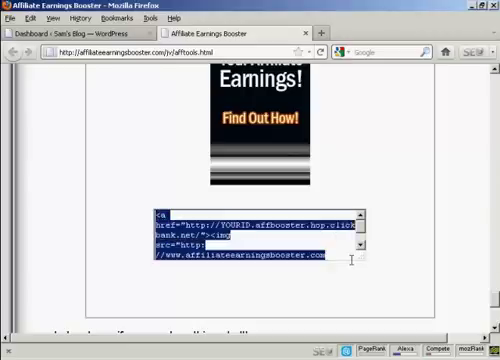
scroll(down, 3)
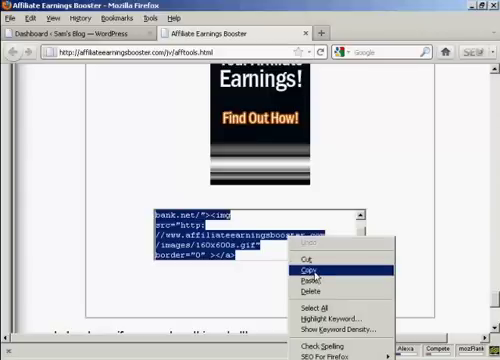
click(315, 271)
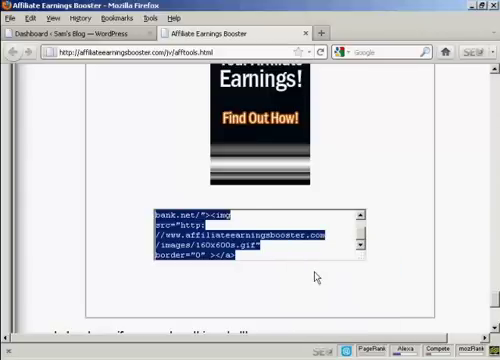
click(75, 32)
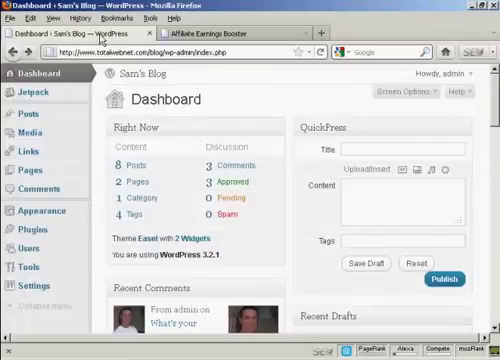
mouse_move(226, 248)
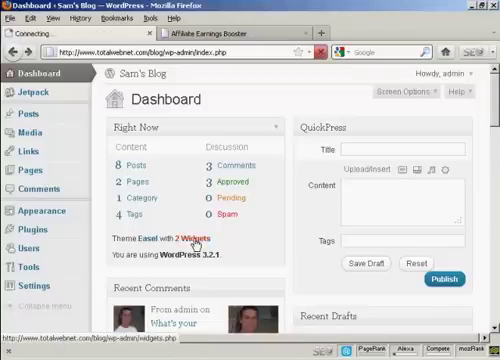
Open the Widgets admin page via the dashboard's '2 Widgets' link.
click(180, 242)
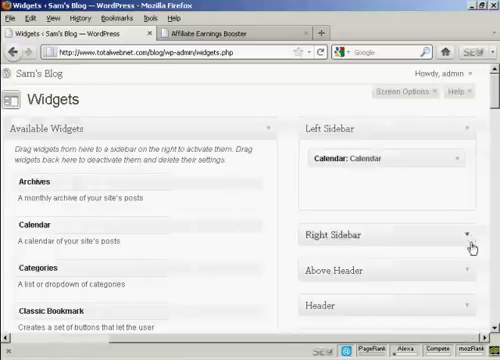
Expand the Right Sidebar to reveal its Calendar and Archives widgets.
click(476, 236)
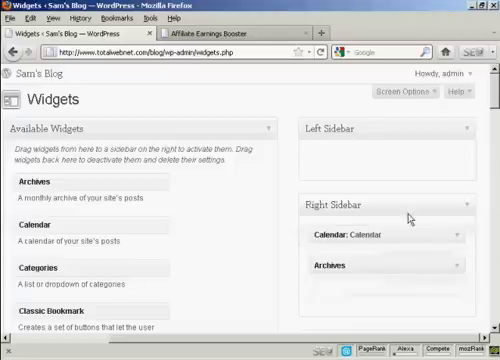
Drag the Text widget from Available Widgets into the Left Sidebar box.
scroll(down, 3)
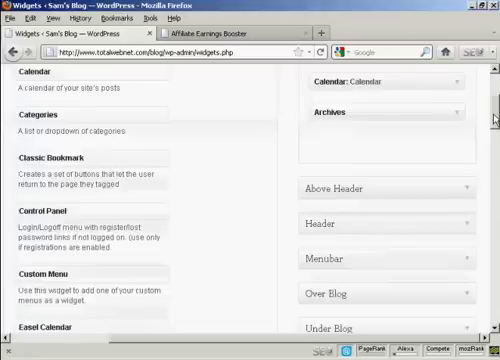
scroll(down, 3)
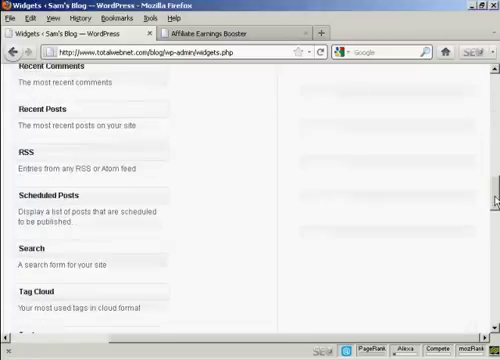
scroll(down, 3)
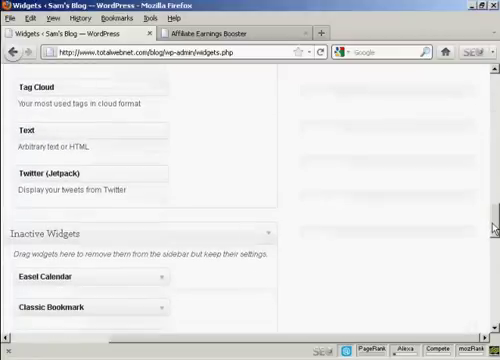
scroll(up, 3)
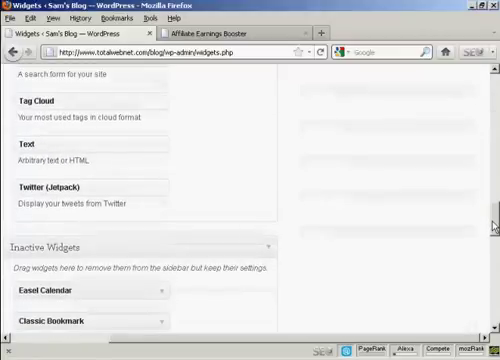
mouse_move(53, 143)
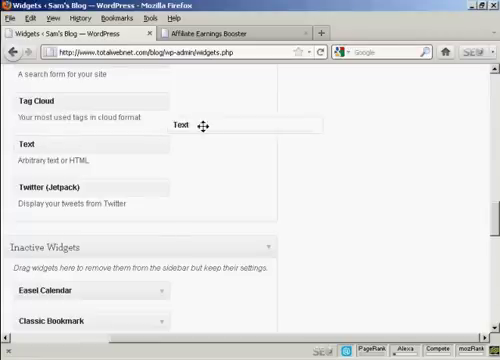
scroll(up, 3)
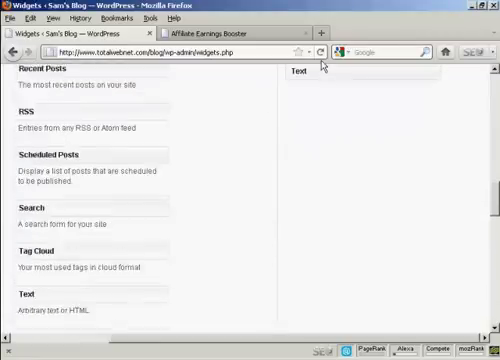
scroll(up, 3)
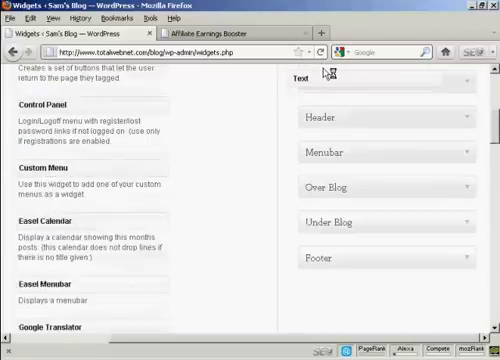
scroll(up, 3)
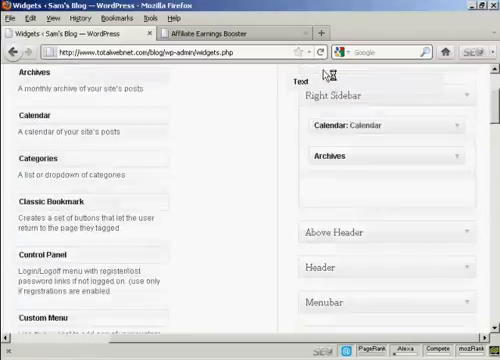
scroll(up, 3)
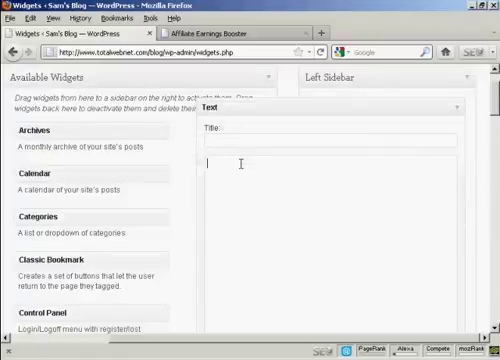
Paste the YOURID.affbooster ClickBank banner code into the Text widget and save it.
text(<a href="http://YOURID.affbooster.hop.clickbank.net/"><img src="http://www.affiliateearningsbooster.com/images/160x600s.gif" border="0" ></a>)
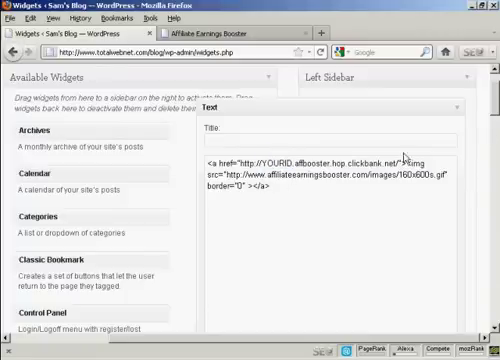
scroll(down, 3)
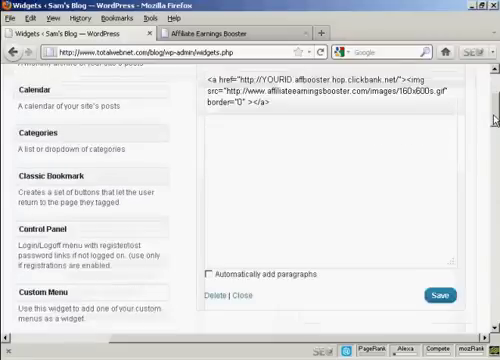
scroll(down, 3)
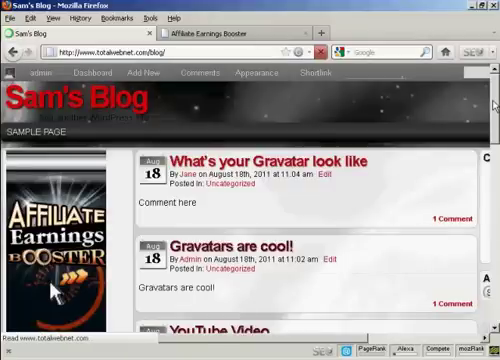
Scroll through Sam's Blog home page to check the banner in the left sidebar.
scroll(down, 3)
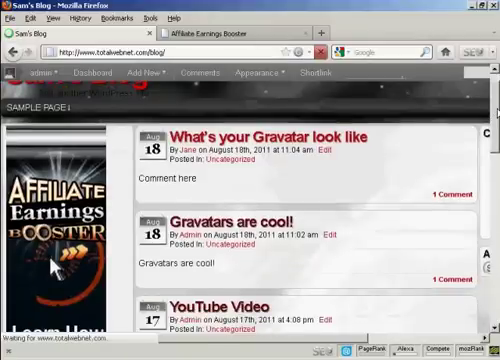
scroll(down, 3)
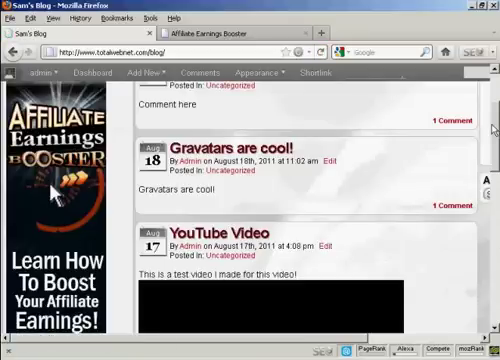
scroll(down, 3)
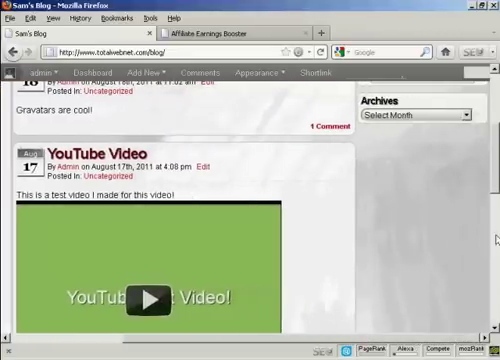
scroll(up, 3)
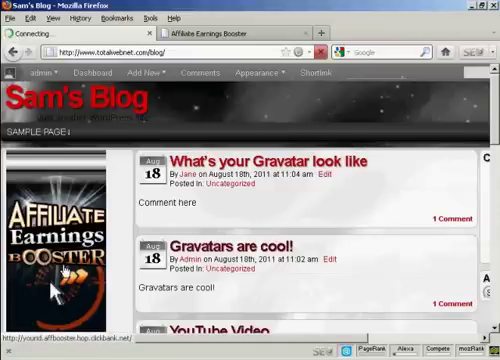
Click the left-sidebar banner to land on the ClickBank sales page with the hop ID.
click(65, 264)
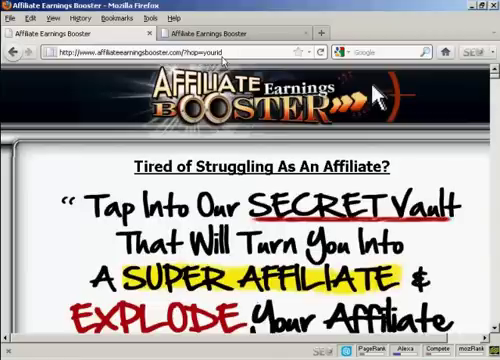
mouse_move(245, 222)
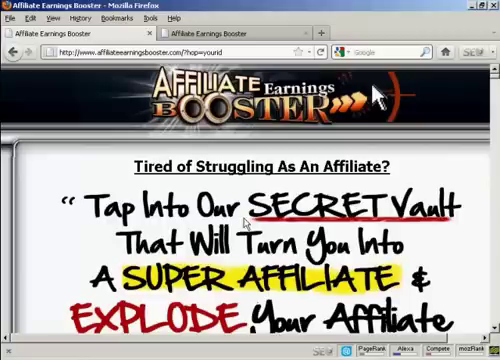